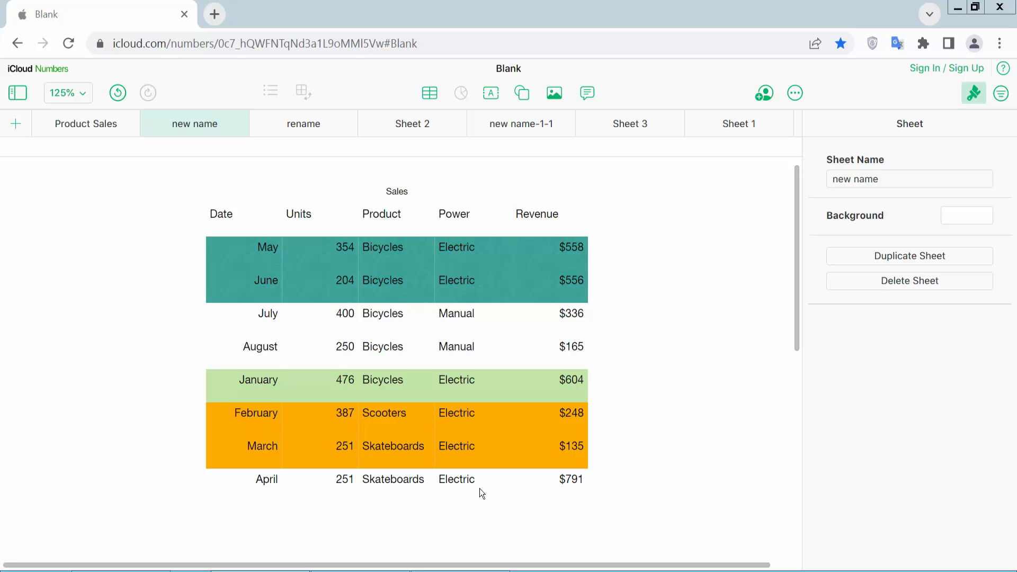
pyautogui.moveTo(321, 339)
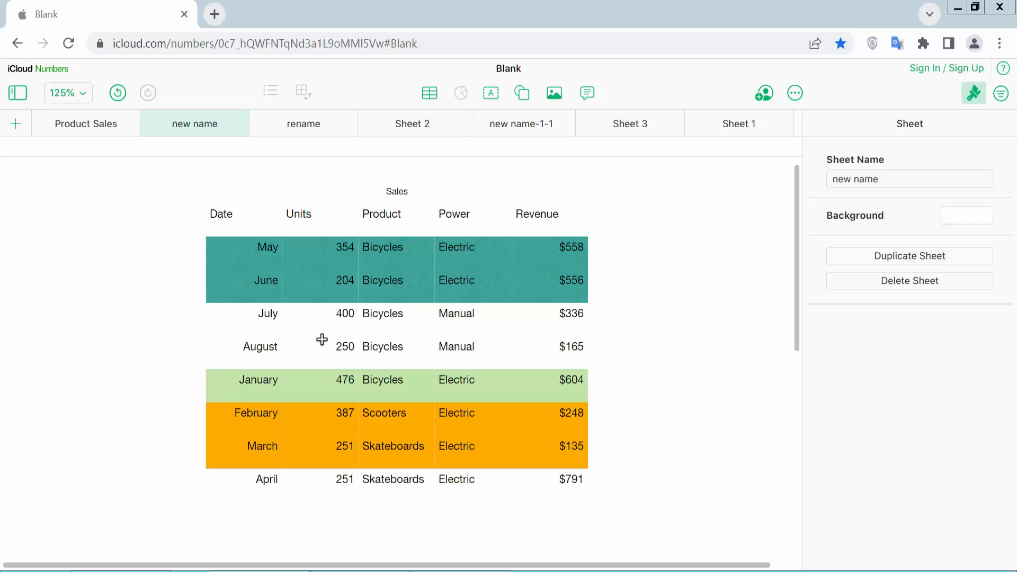
# Step: Select the Sales table and target the May–July rows (2–4) for cell formatting
pyautogui.click(320, 345)
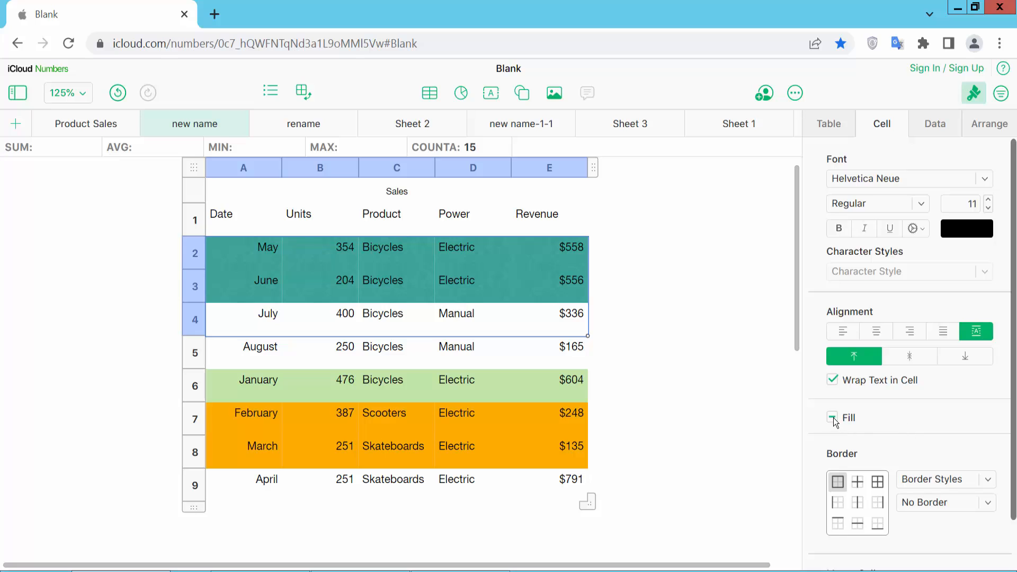
# Step: Enable a Fill on rows 2–4, giving them plain white, and bring up the colour choices
pyautogui.click(834, 418)
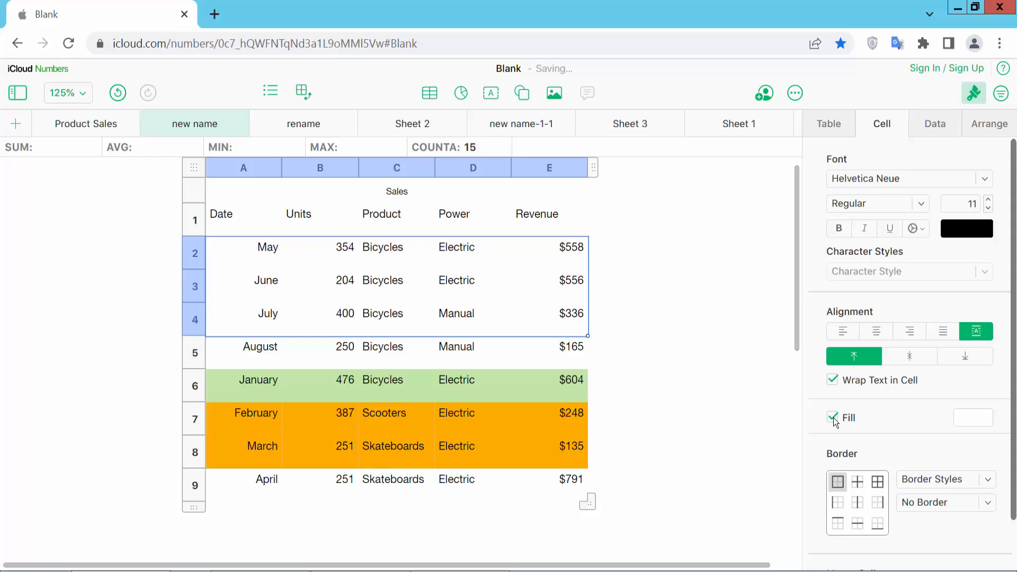
pyautogui.moveTo(972, 417)
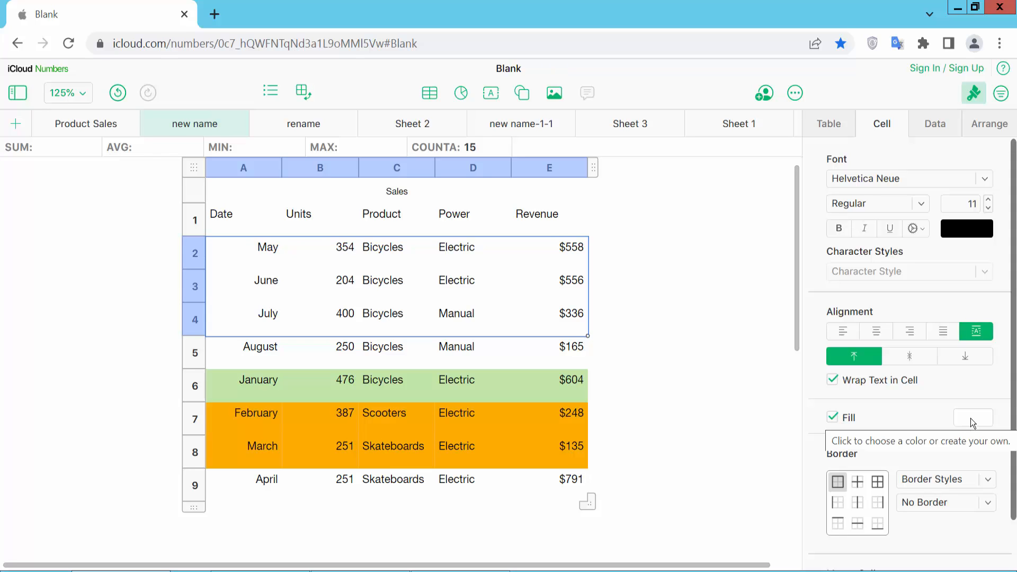
pyautogui.click(972, 418)
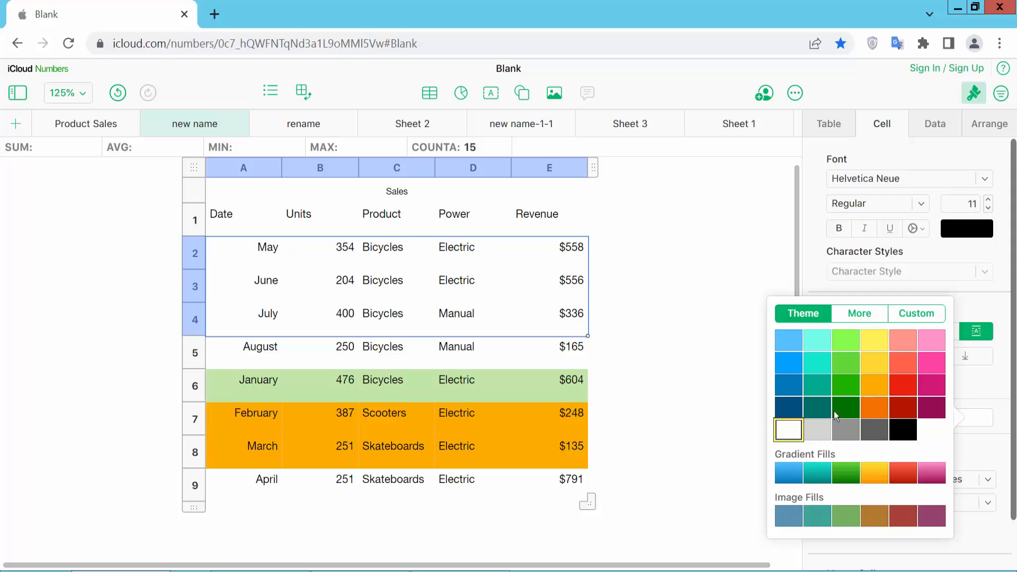
# Step: Try dark green on rows 2–4, then switch them to light green from the More palette
pyautogui.click(846, 406)
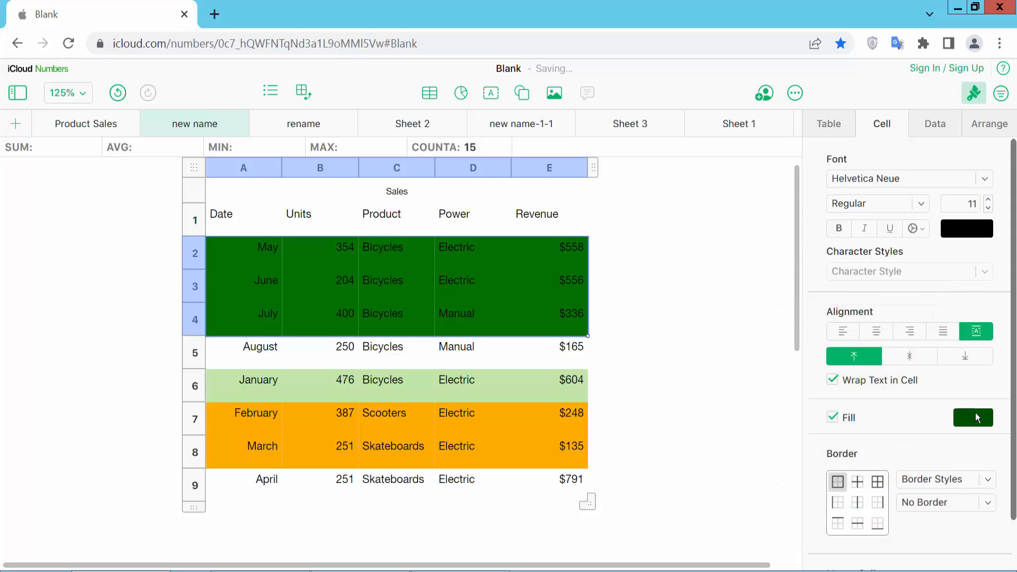
pyautogui.click(973, 418)
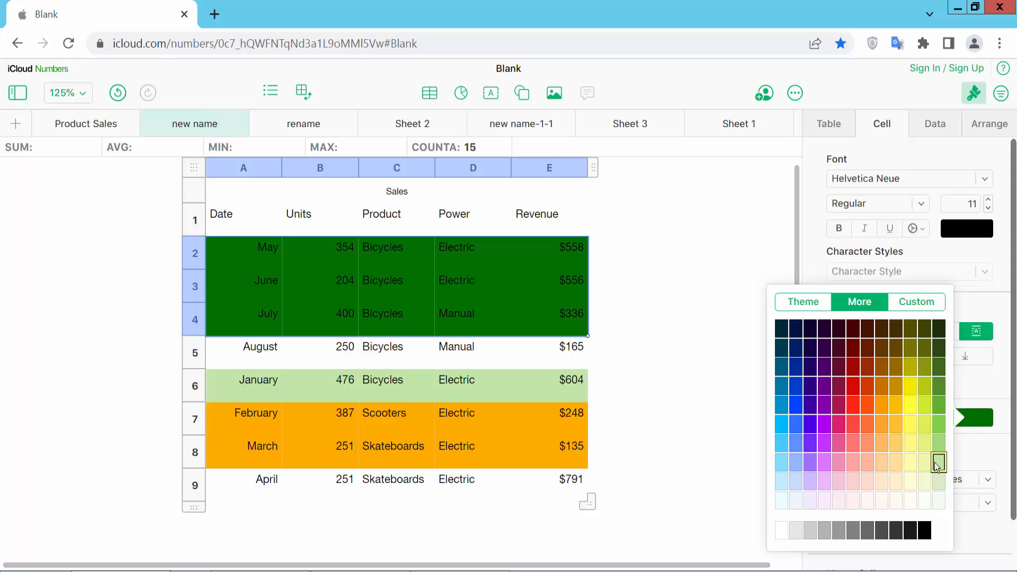
pyautogui.click(938, 463)
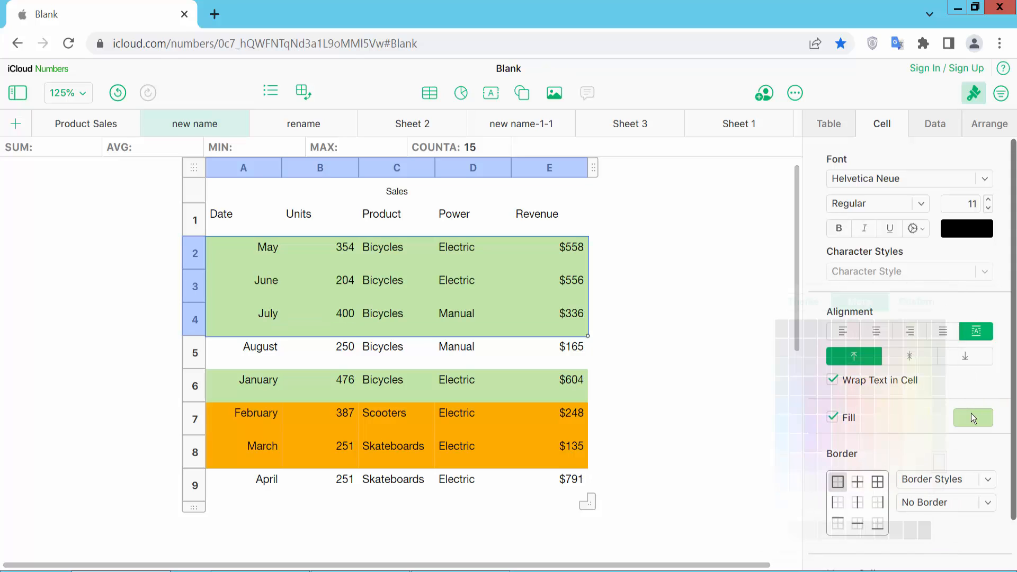
pyautogui.click(973, 417)
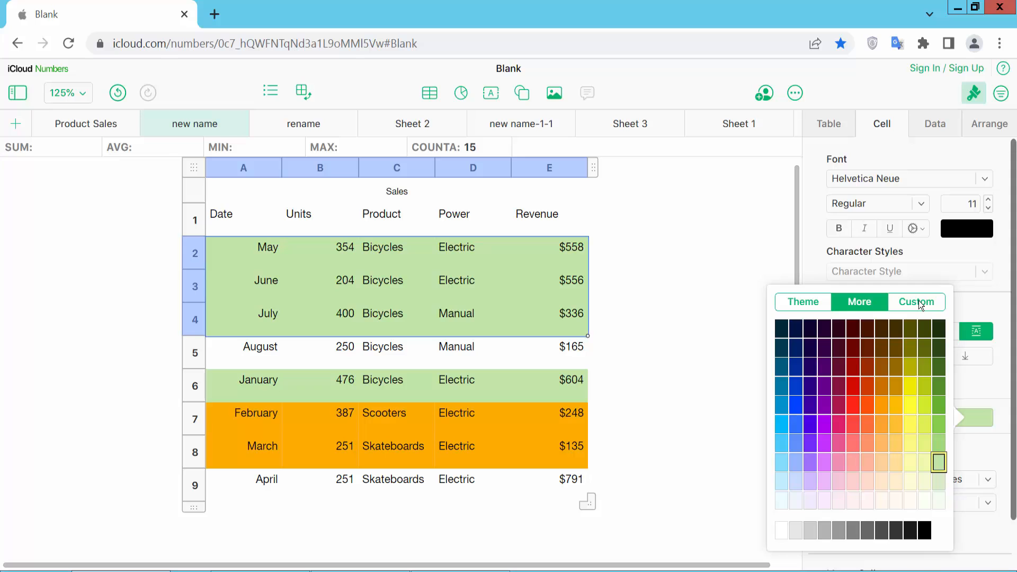
# Step: Set a custom pinkish-red fill: hue 356°, saturation about 46%, slightly reduced opacity
pyautogui.click(915, 302)
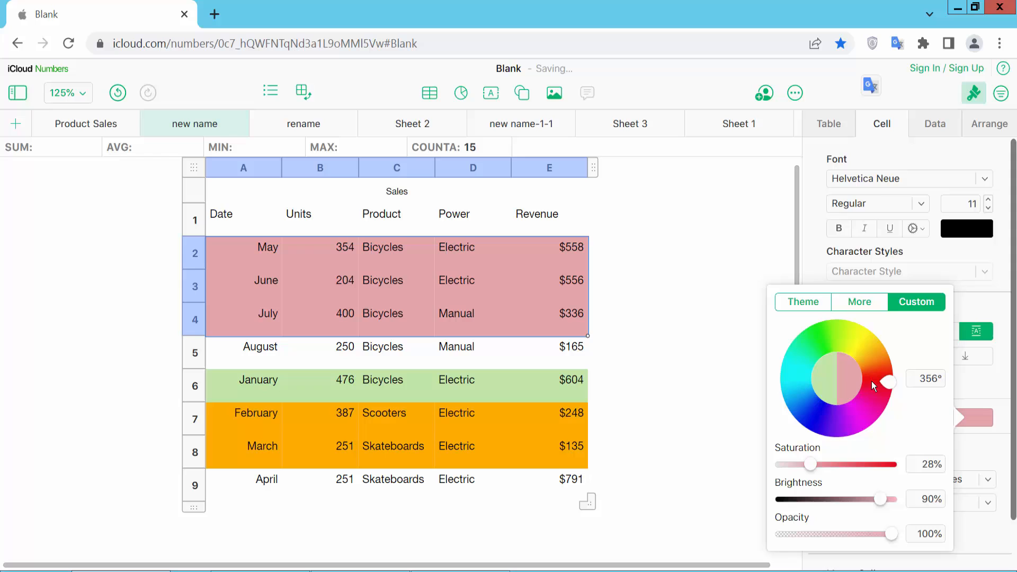
pyautogui.moveTo(812, 464); pyautogui.dragTo(834, 464)
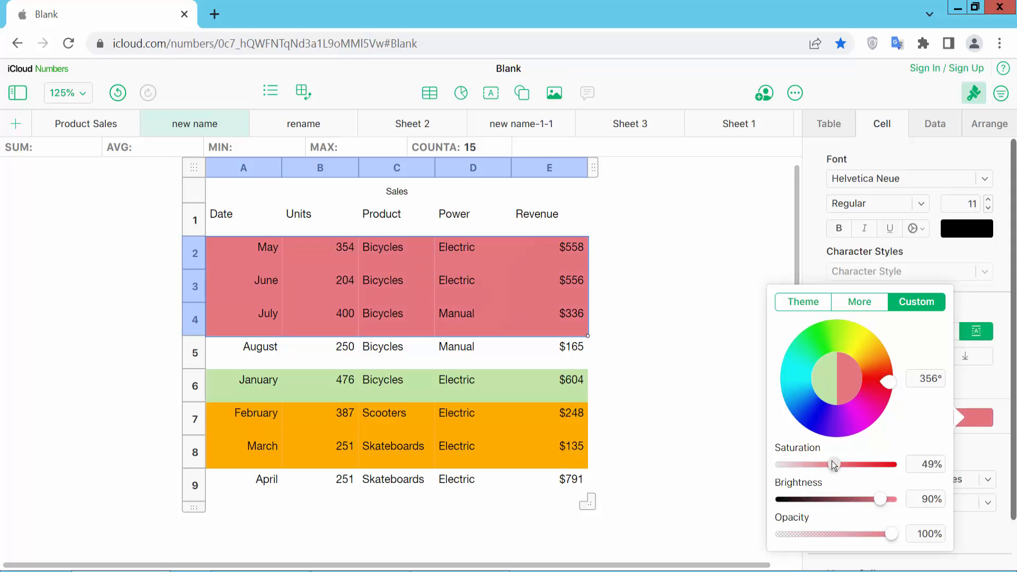
pyautogui.moveTo(835, 464); pyautogui.dragTo(829, 465)
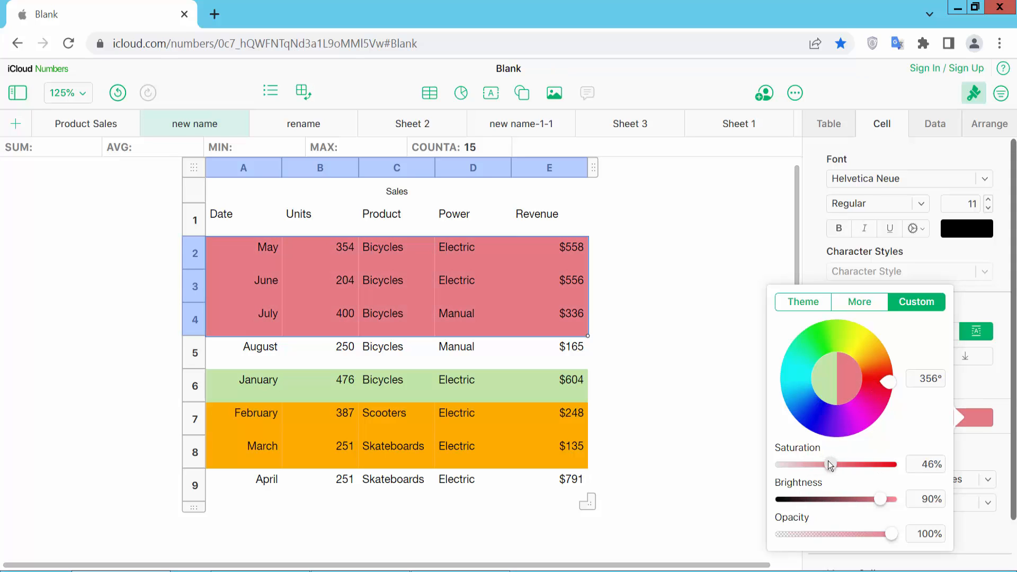
pyautogui.moveTo(892, 533); pyautogui.dragTo(877, 533)
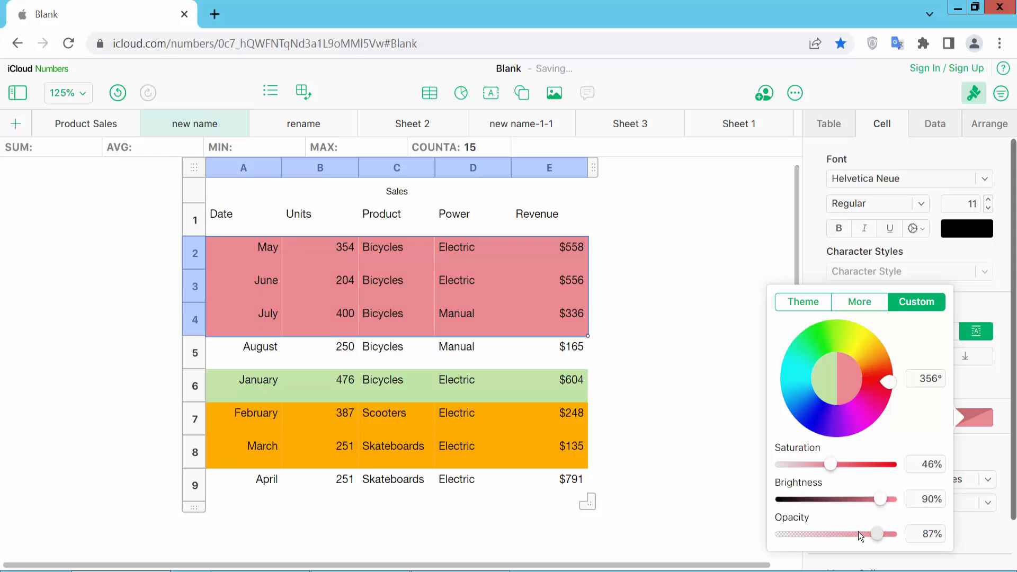
pyautogui.moveTo(880, 533); pyautogui.dragTo(861, 533)
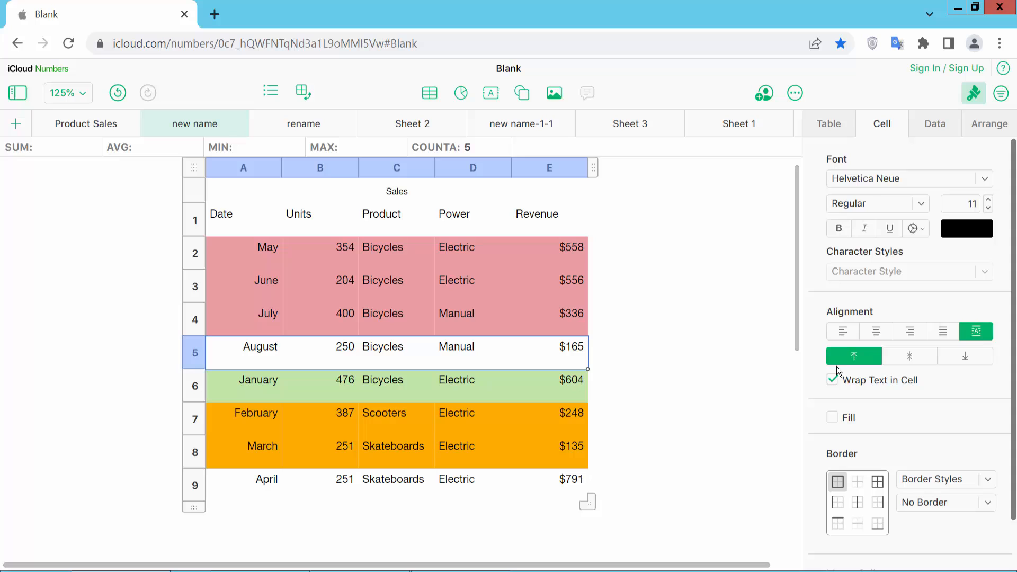
# Step: Enable a Fill on the August row (row 5) and choose light purple for it
pyautogui.click(834, 417)
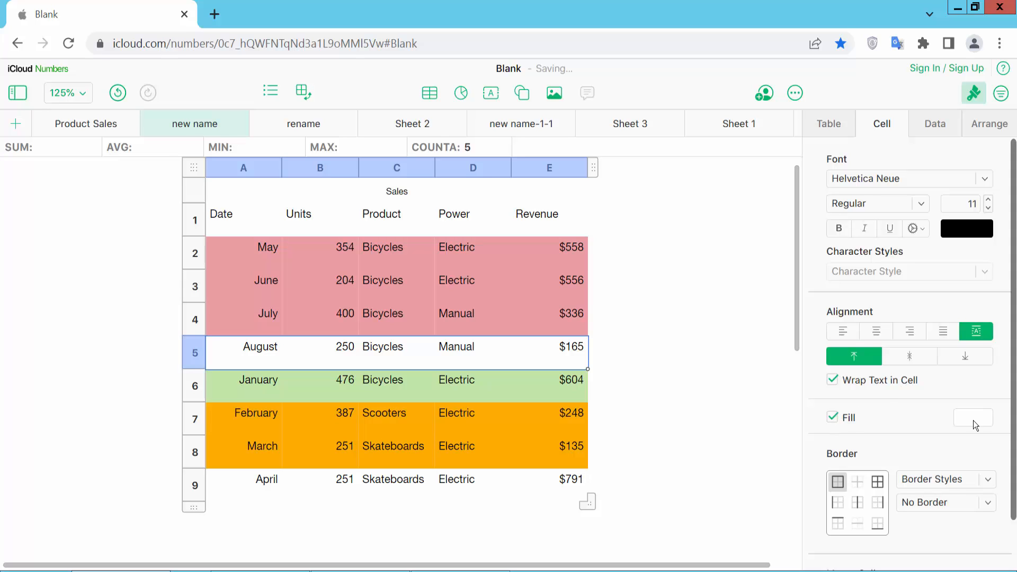
pyautogui.click(972, 417)
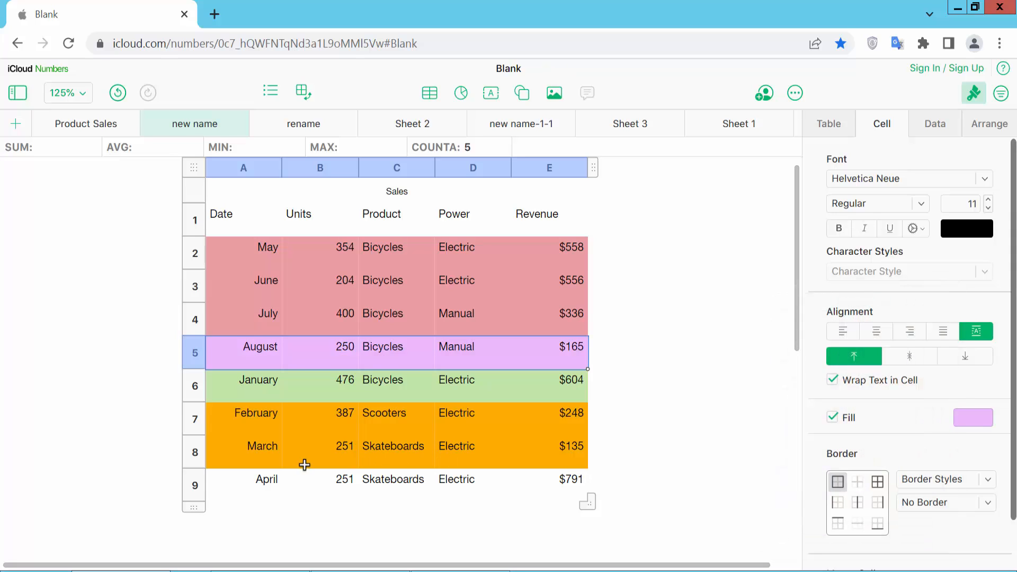
pyautogui.moveTo(320, 362)
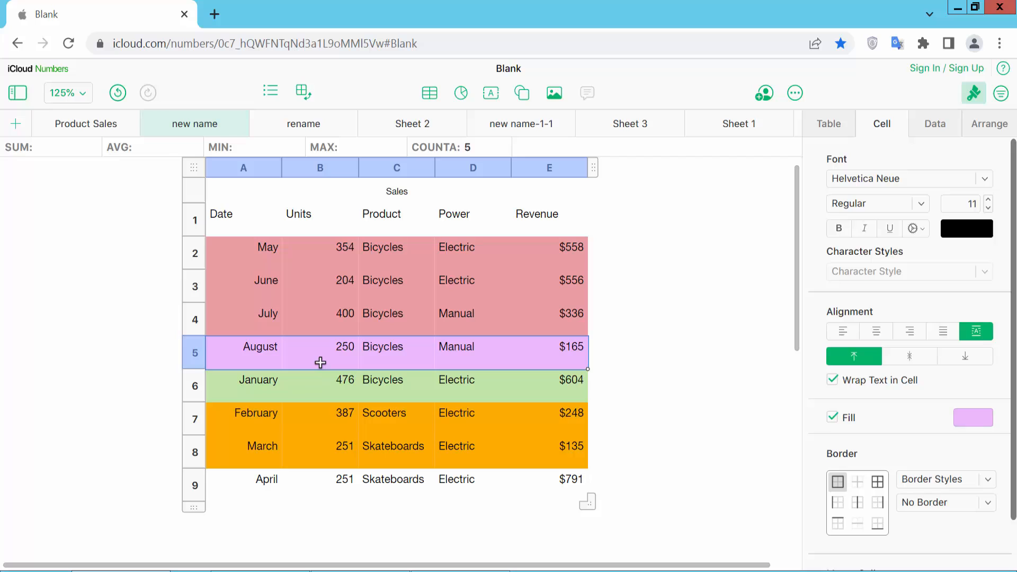
pyautogui.moveTo(552, 434)
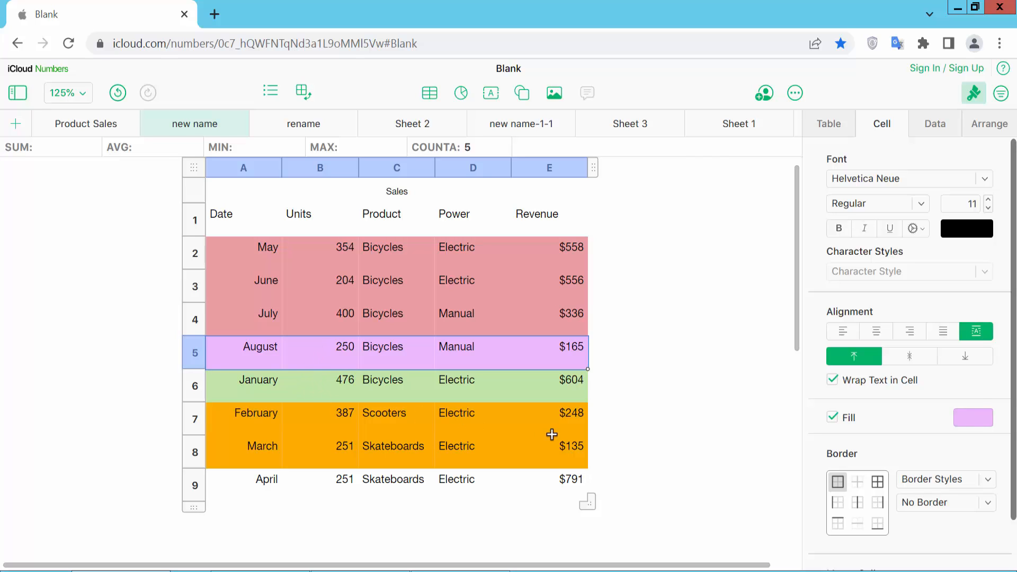